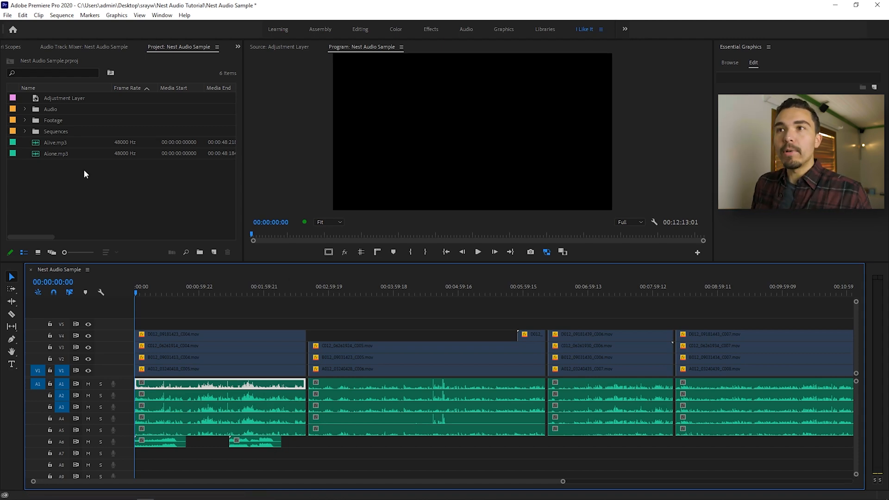
# Drop the Adjustment Layer from the Project panel onto V5 over the first scene
pyautogui.rightClick(85, 174)
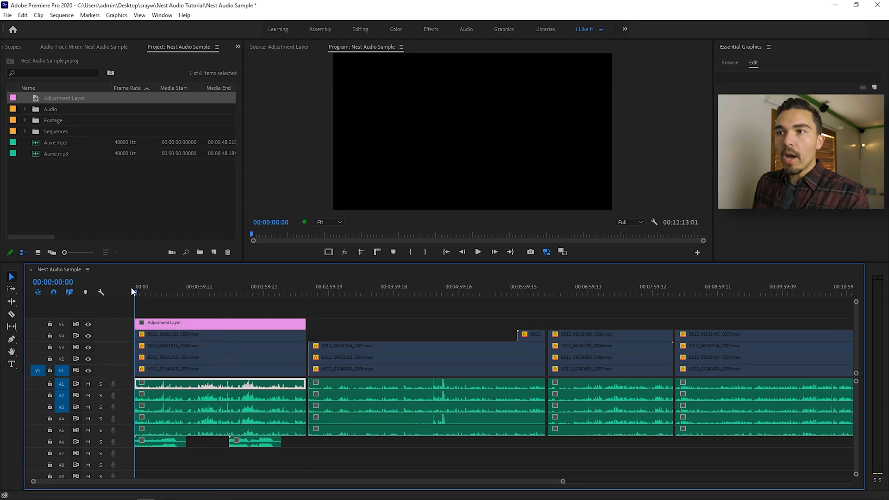
pyautogui.moveTo(131, 304)
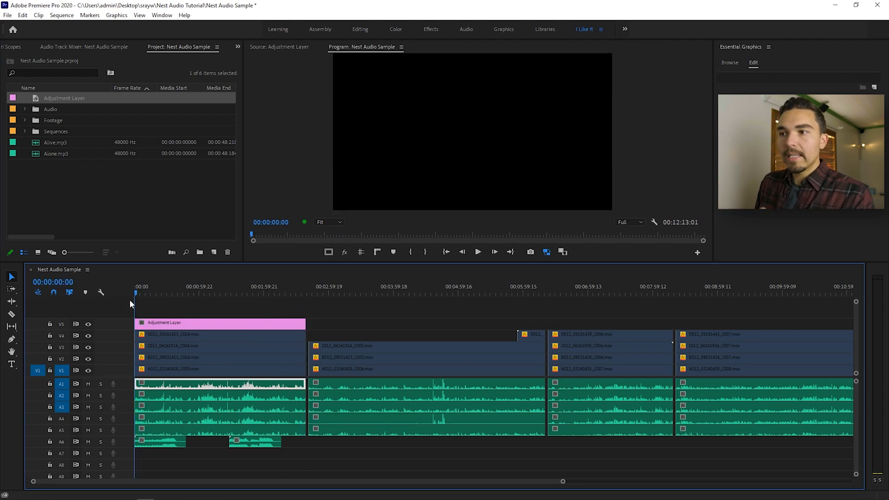
pyautogui.click(141, 293)
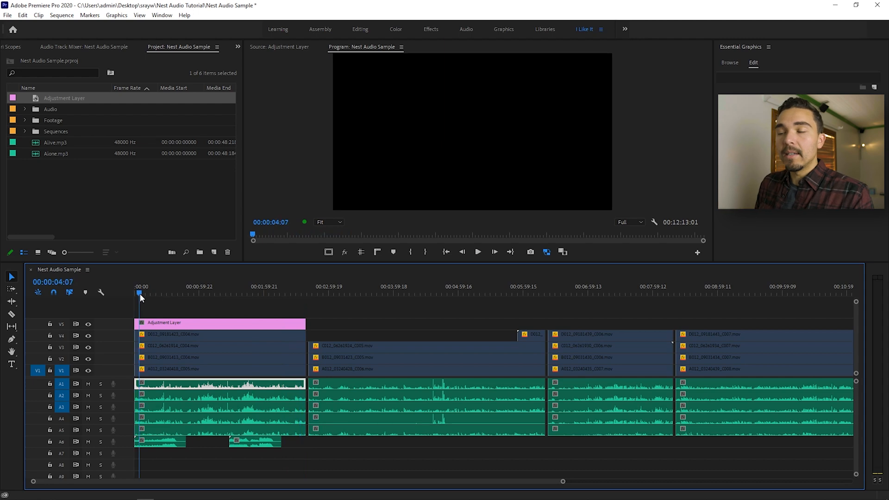
# Nest the first scene's selected audio clips as a sequence named 'Audio Nest 01'
pyautogui.click(274, 294)
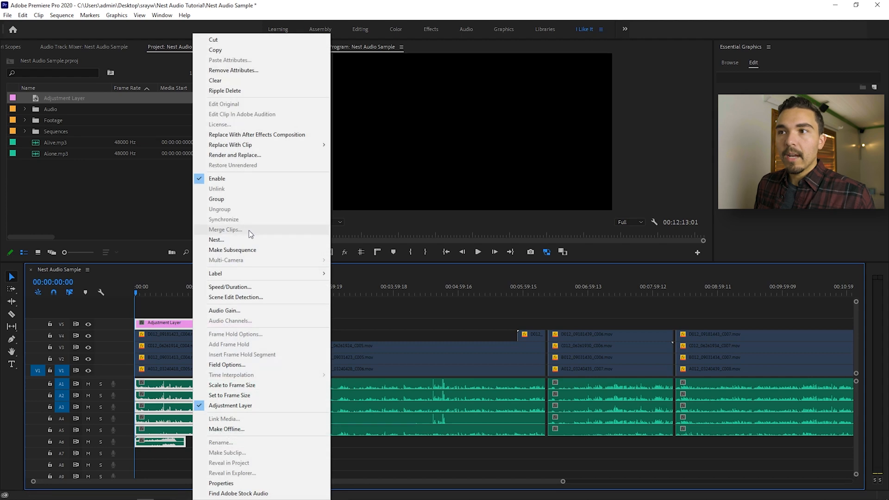
pyautogui.click(216, 239)
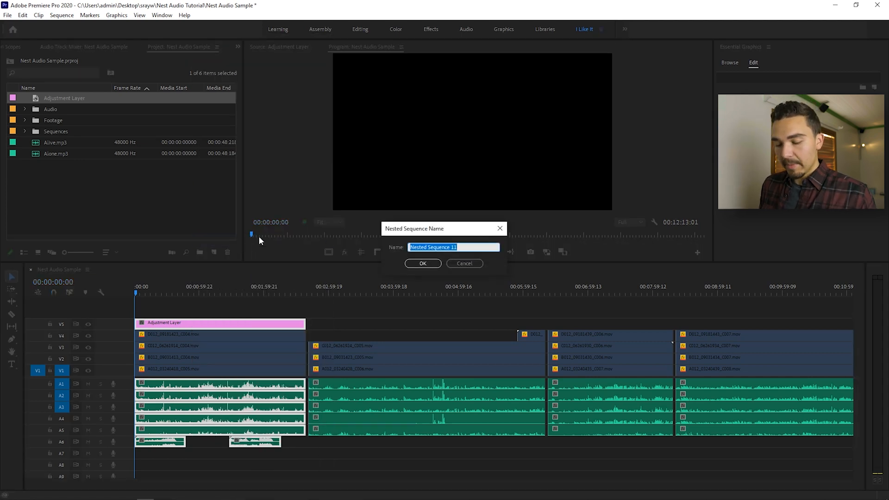
pyautogui.write('Audio')
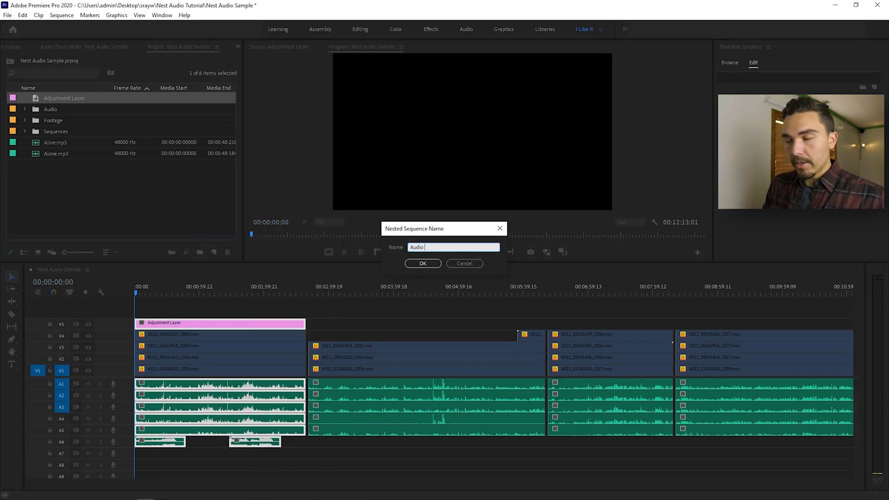
pyautogui.click(423, 263)
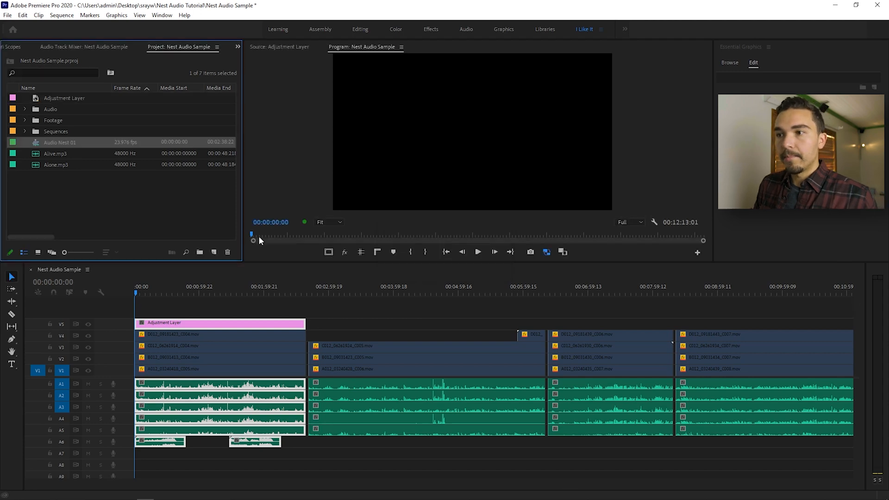
# Delete the nest's video part on V6 and move its audio clip from A7 to A1
pyautogui.click(37, 383)
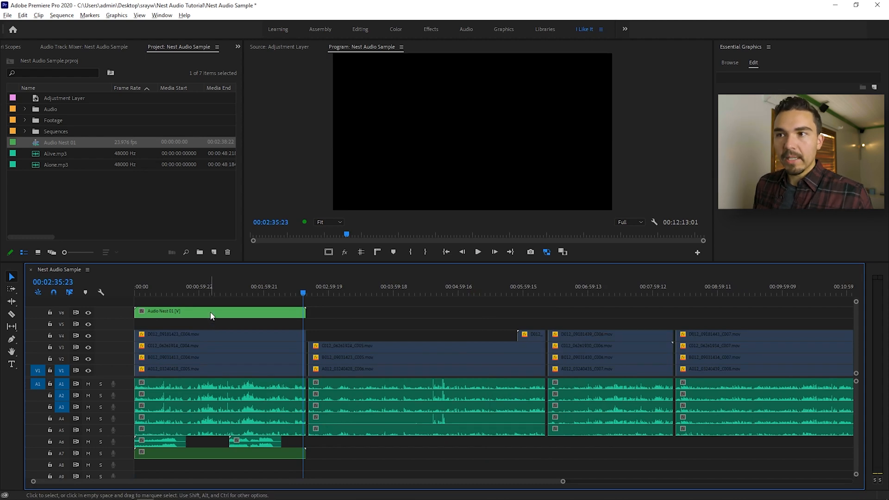
pyautogui.moveTo(211, 316)
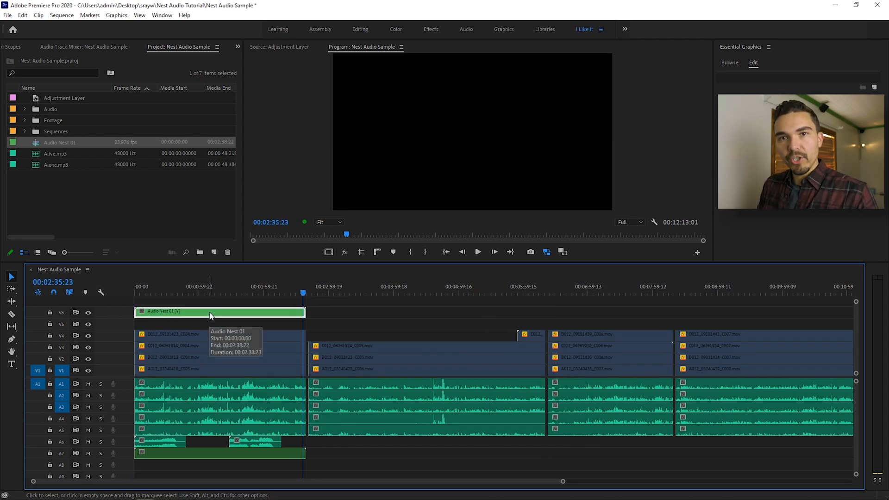
pyautogui.click(219, 312)
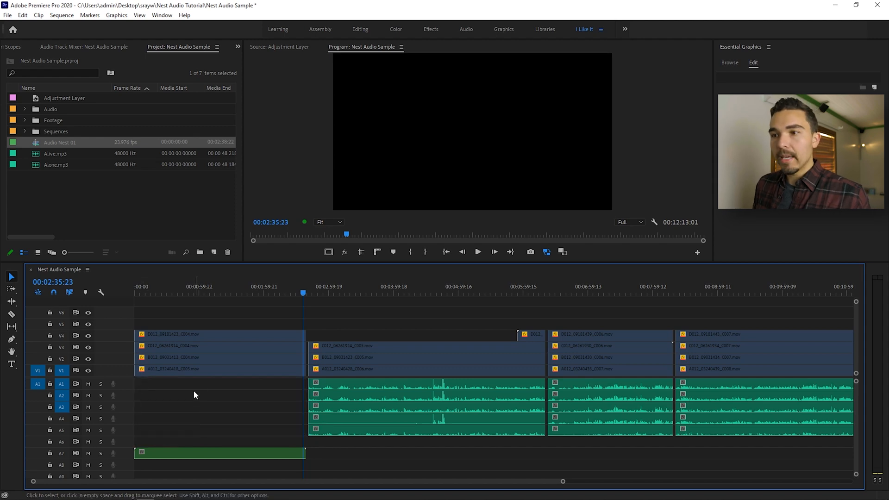
pyautogui.click(219, 452)
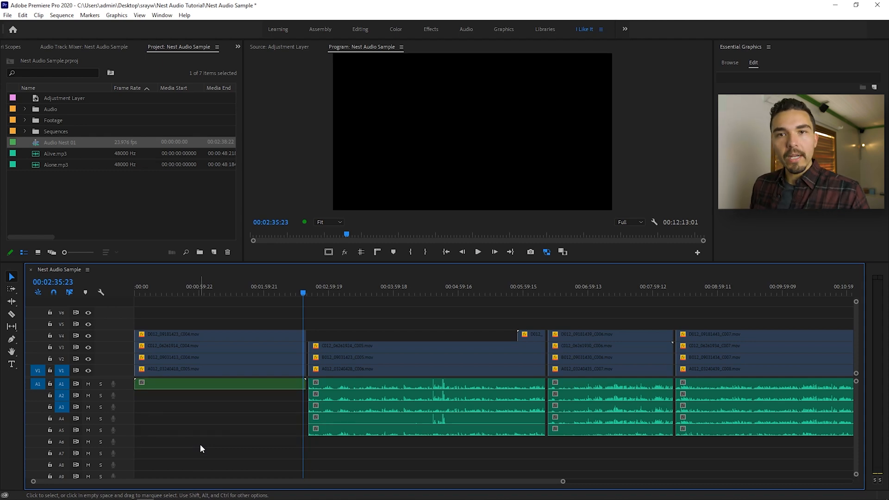
pyautogui.moveTo(222, 391)
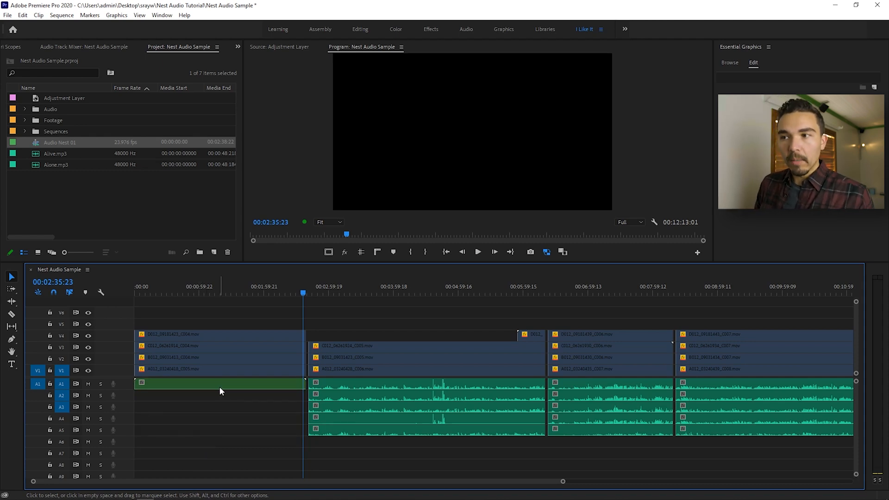
# Undo the nesting and adjustment layer edits back to the original clips
pyautogui.doubleClick(59, 142)
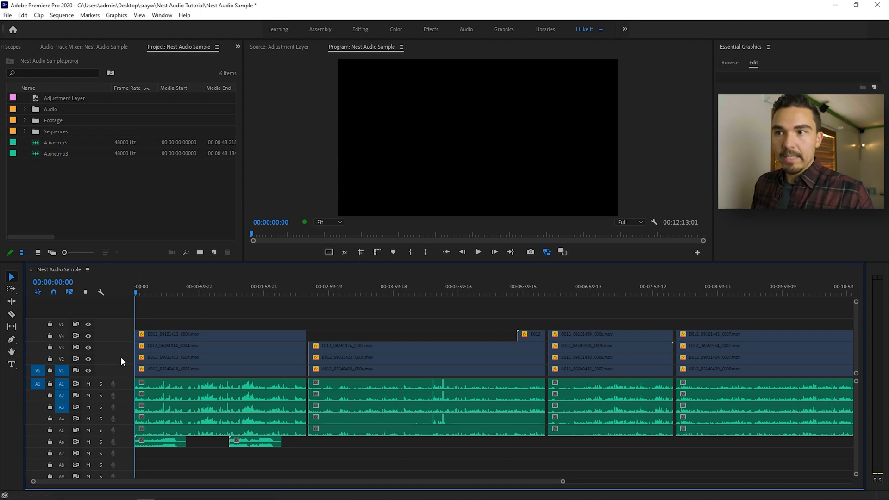
# Trim and razor the first scene's V2–V4 clips into staggered pieces and select them
pyautogui.click(221, 358)
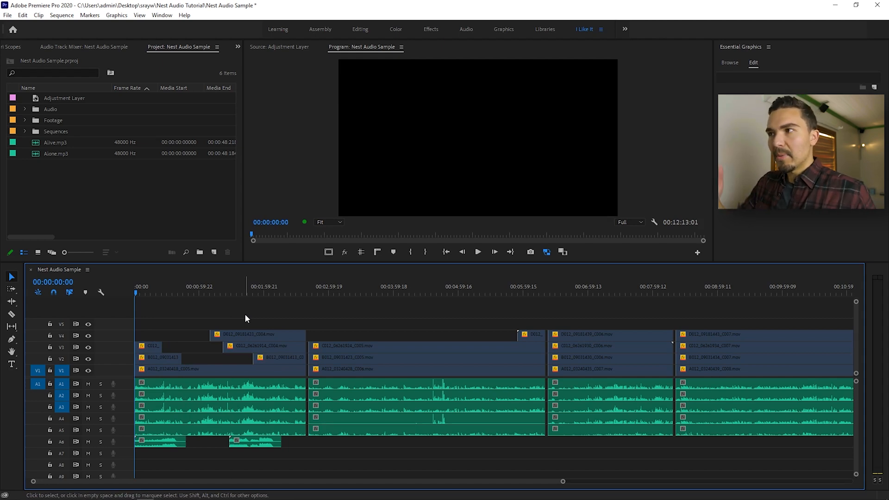
pyautogui.moveTo(286, 340)
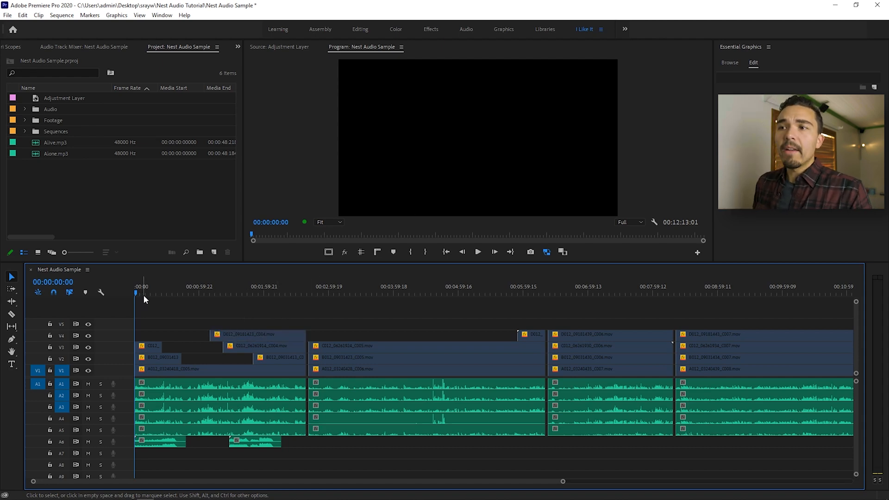
pyautogui.click(219, 370)
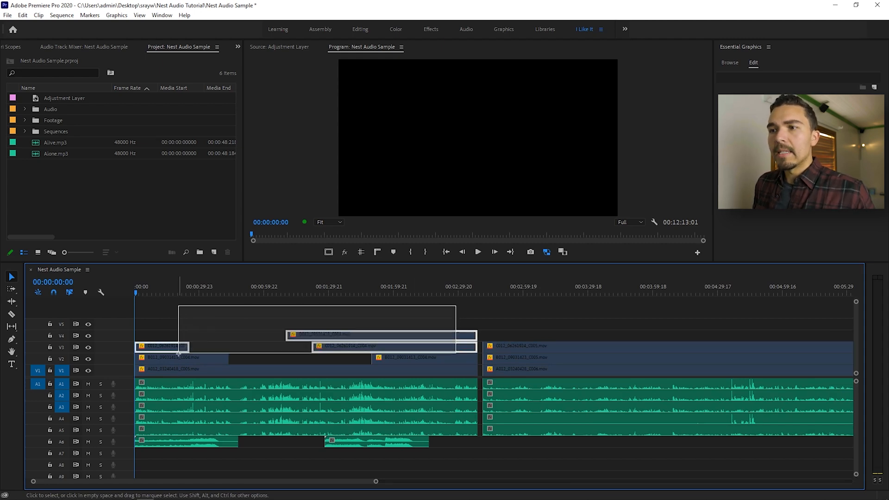
# Nest the selected video clips as 'Nested Sequence 12' and return to the Nest Audio Sample sequence
pyautogui.rightClick(162, 346)
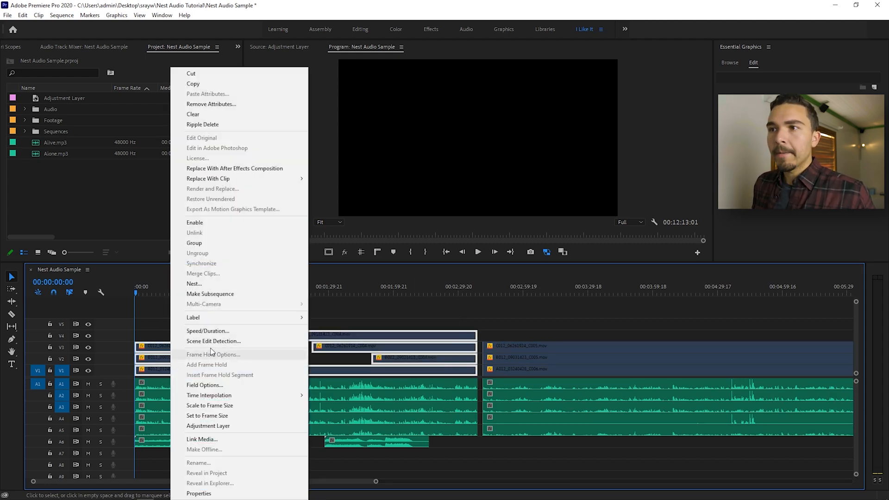
pyautogui.moveTo(211, 294)
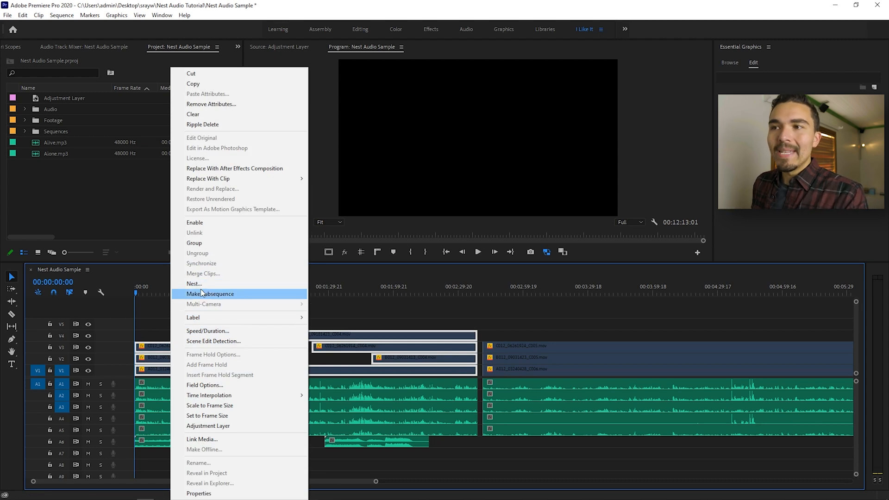
pyautogui.click(195, 284)
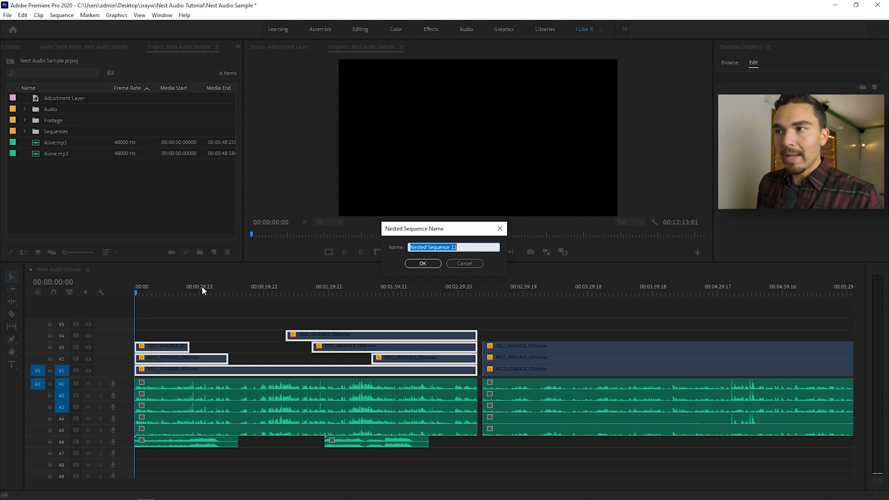
pyautogui.click(423, 263)
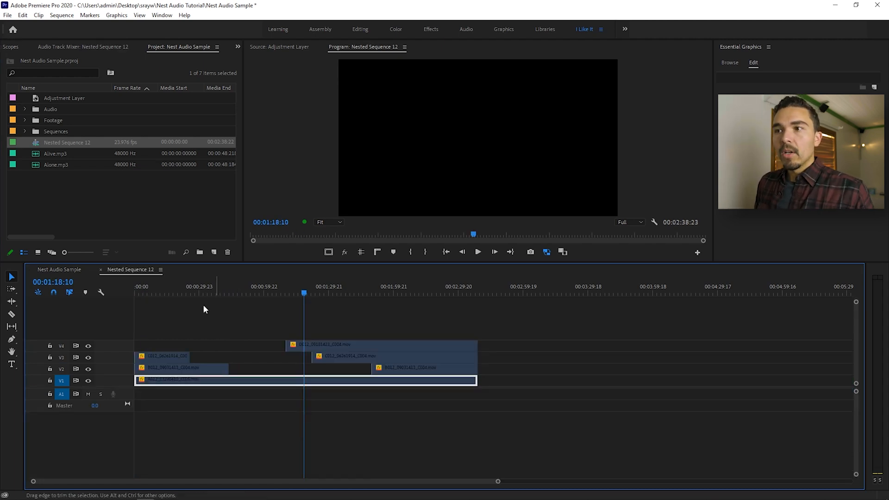
pyautogui.click(310, 287)
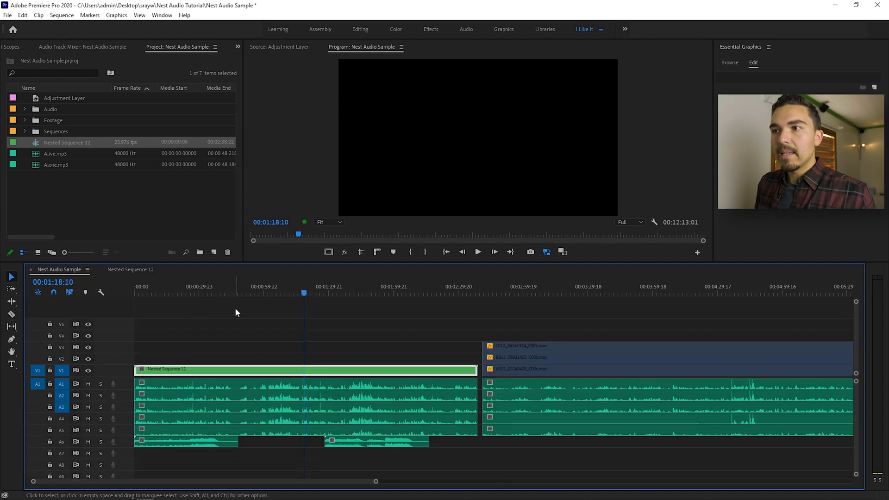
# Extend the adjustment layer's out point to the end of the first scene
pyautogui.click(233, 294)
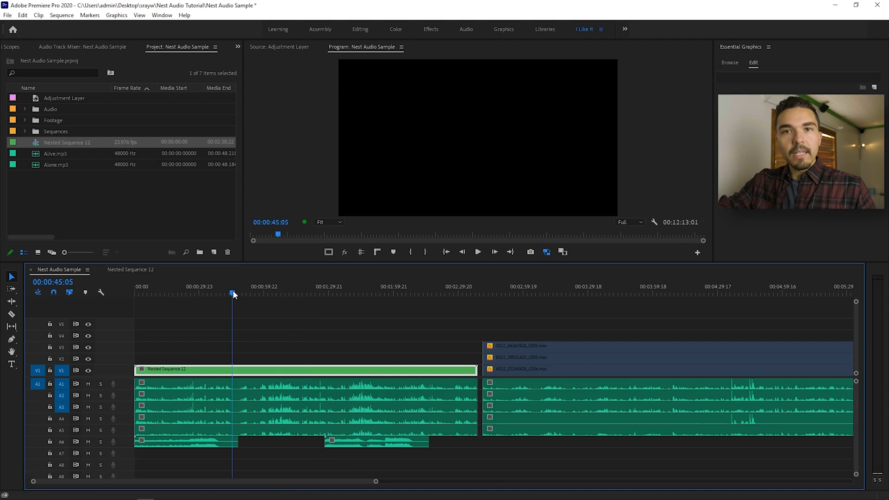
pyautogui.moveTo(259, 301)
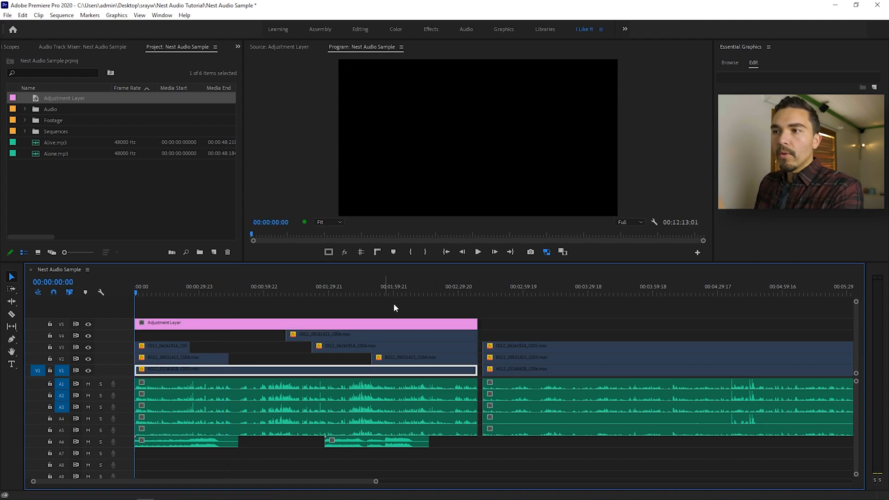
pyautogui.click(141, 286)
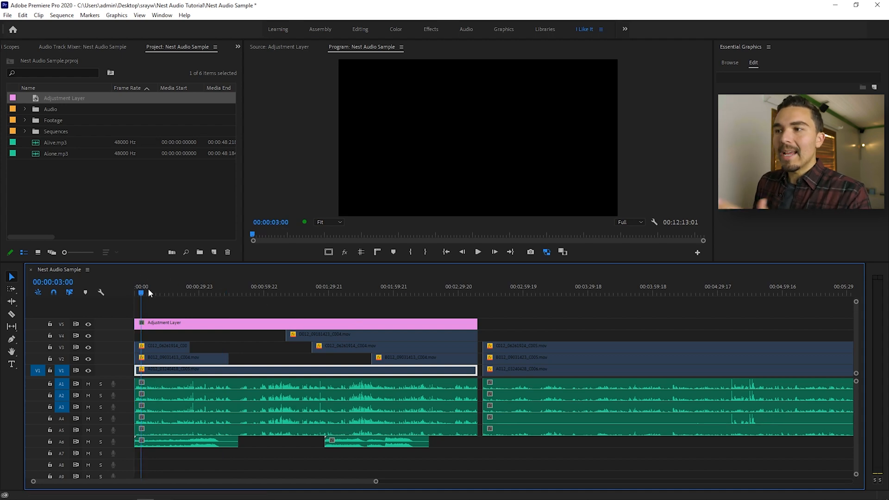
pyautogui.click(476, 294)
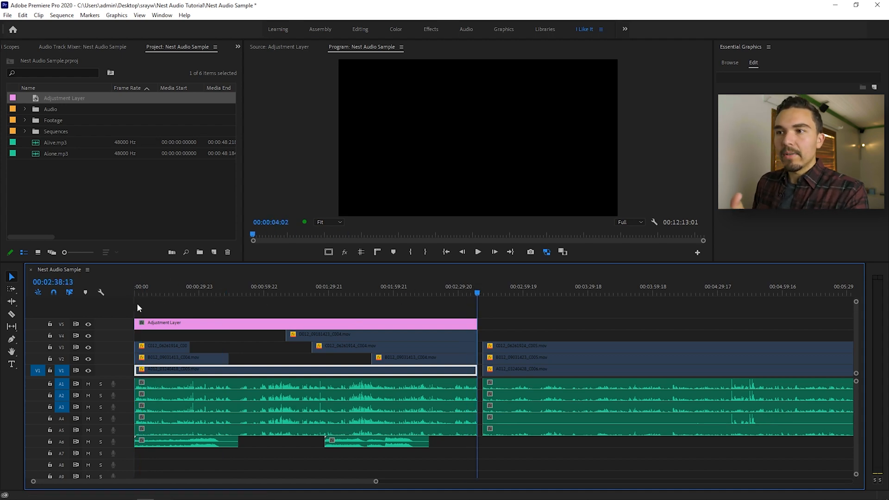
pyautogui.press('home')
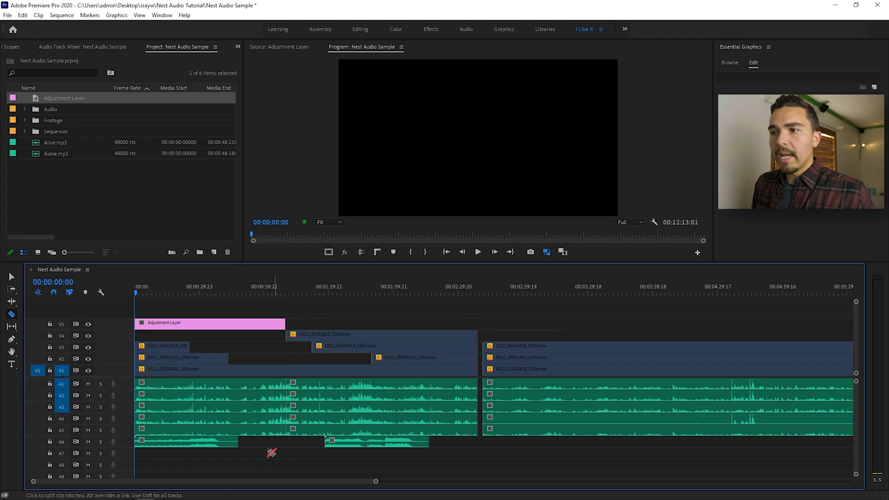
# Select the scene's audio clips together with the adjustment layer for nesting
pyautogui.click(11, 277)
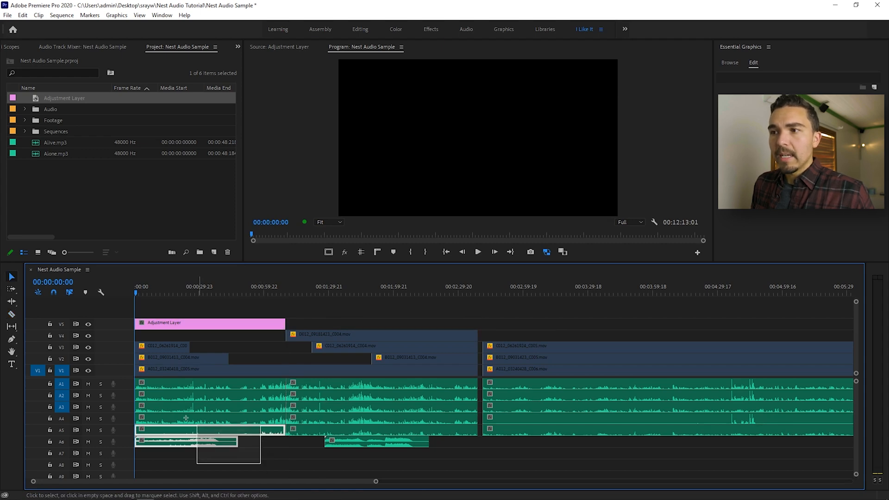
pyautogui.click(179, 323)
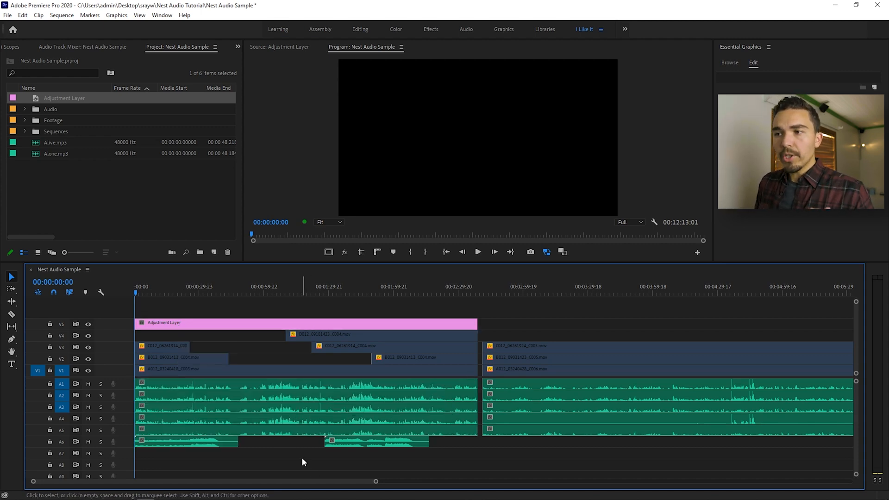
pyautogui.moveTo(207, 325)
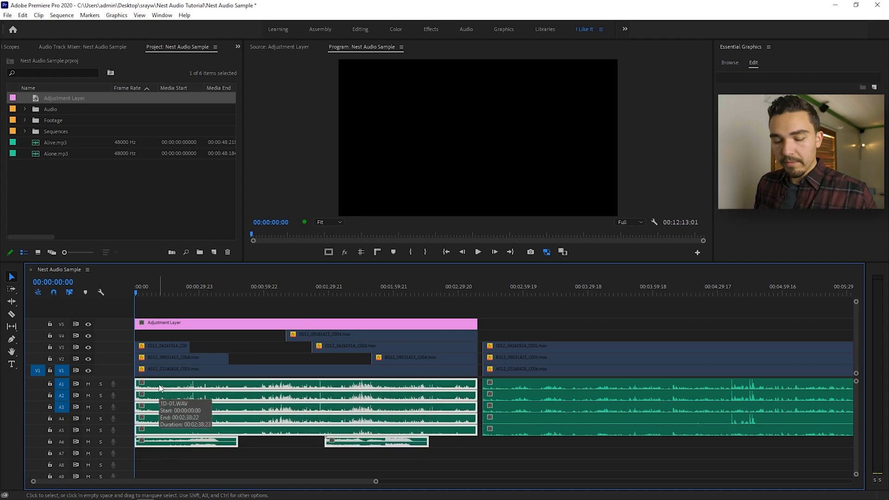
pyautogui.moveTo(208, 326)
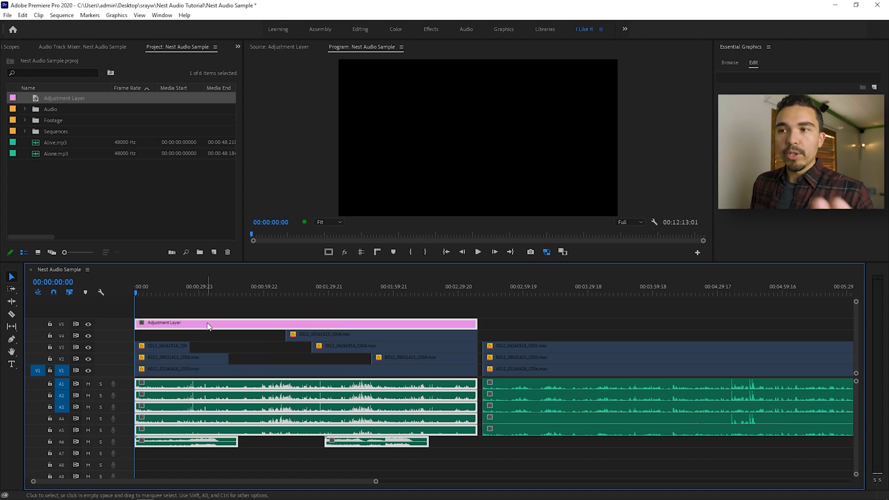
pyautogui.rightClick(209, 326)
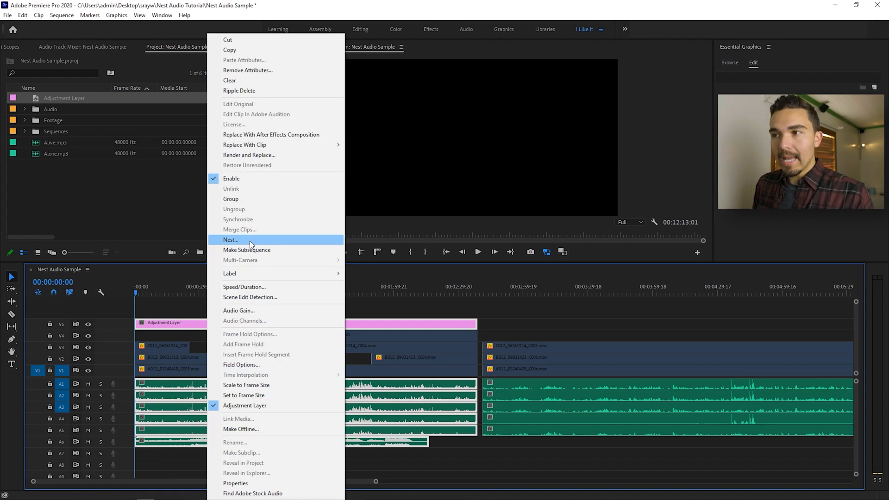
# Nest the adjustment layer and audio clips as 'Nested Sequence 13'
pyautogui.click(231, 239)
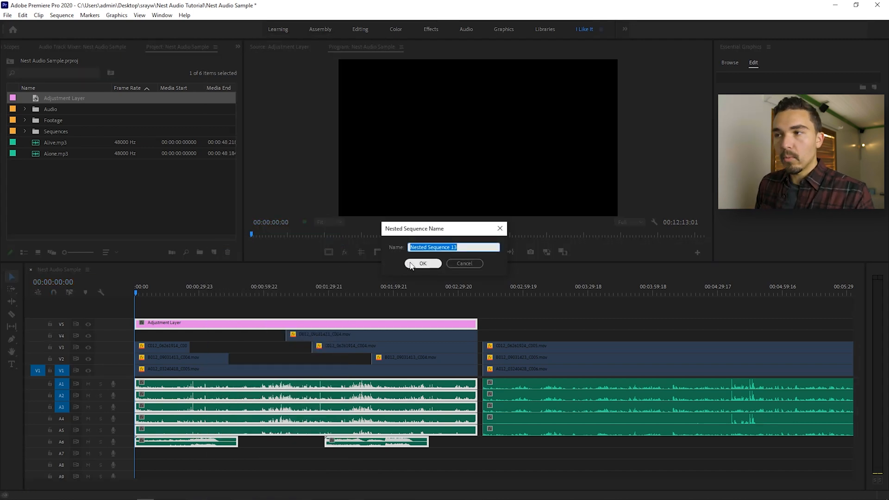
pyautogui.click(422, 263)
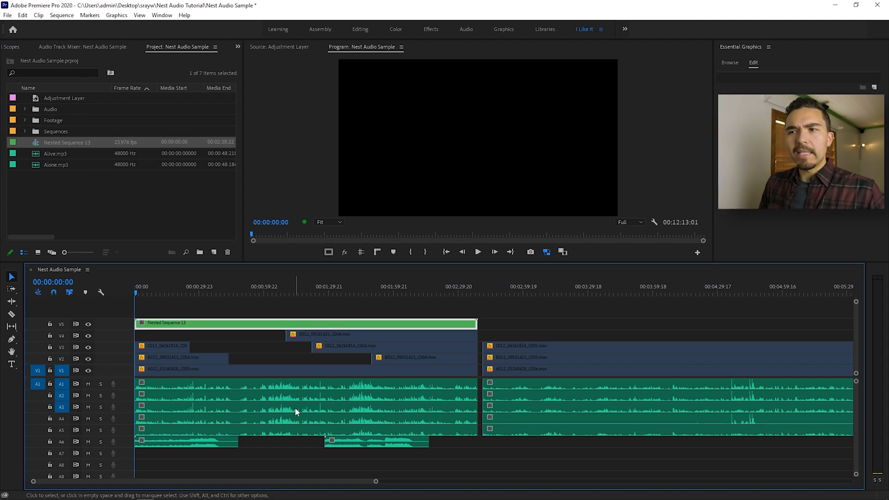
pyautogui.moveTo(295, 411)
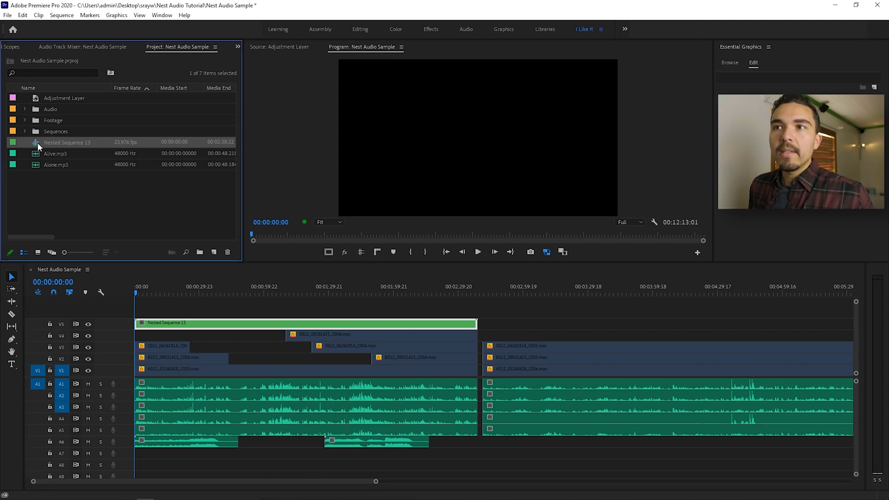
pyautogui.moveTo(120, 236)
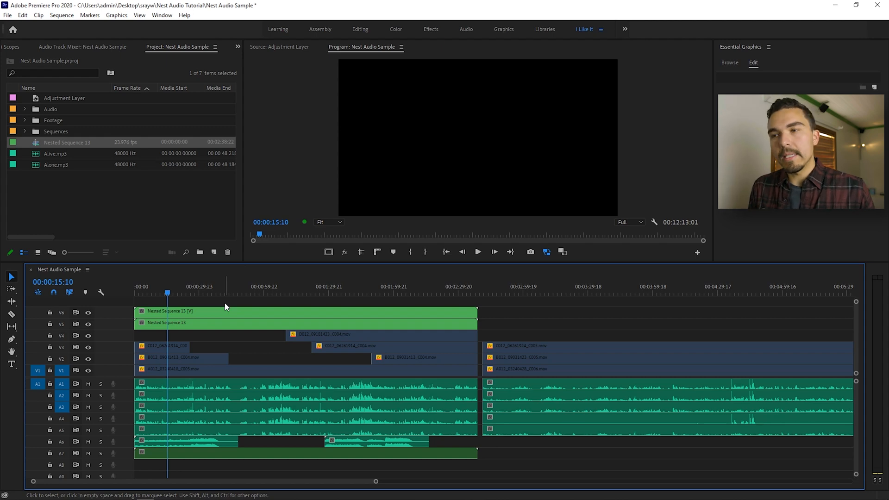
pyautogui.moveTo(198, 320)
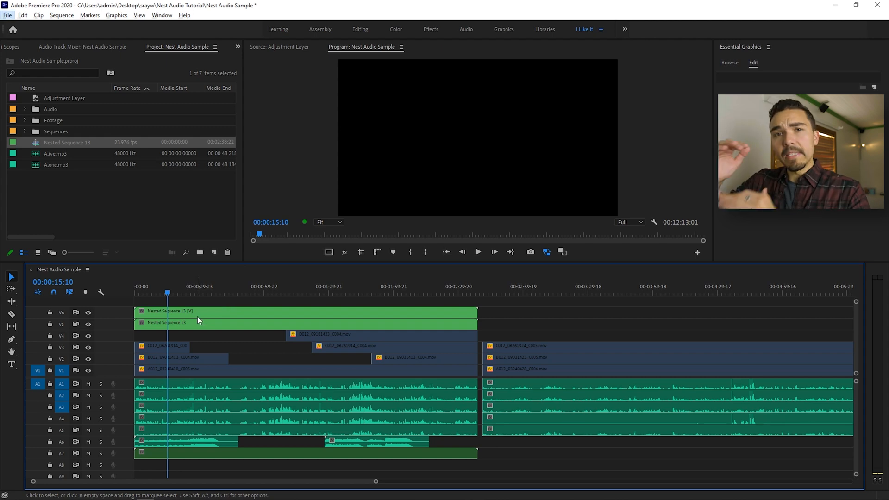
pyautogui.moveTo(198, 321)
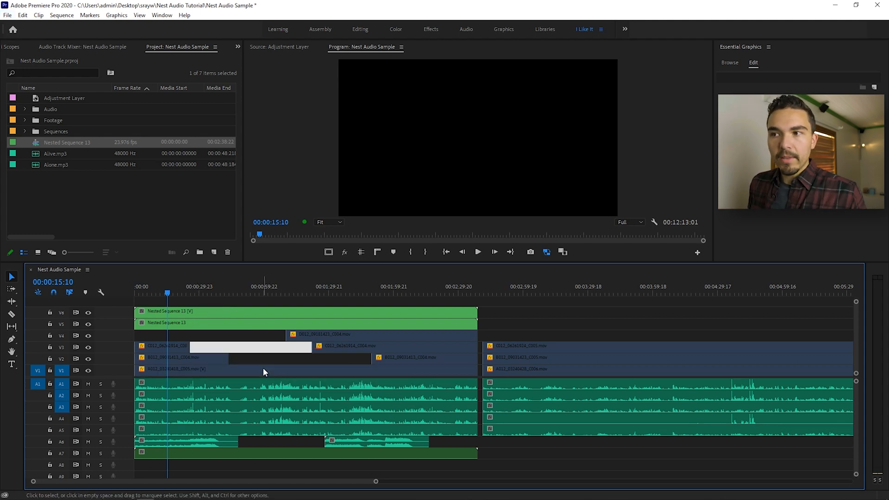
# Select the scene's V1 and A1 clips and the Nested Sequence 13 video clip on V6
pyautogui.click(267, 370)
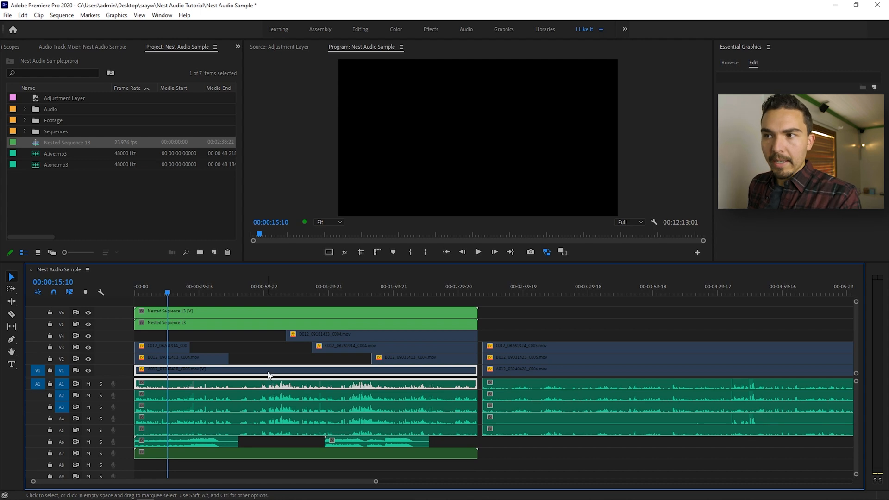
pyautogui.moveTo(267, 356)
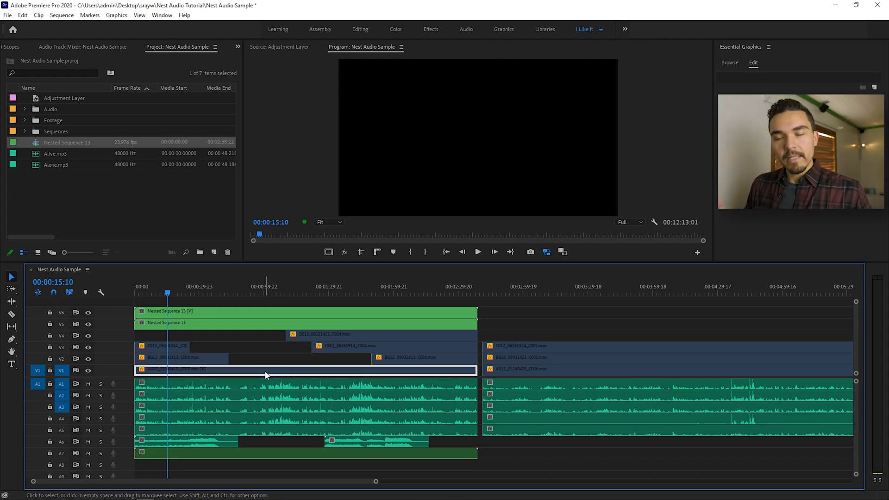
pyautogui.click(272, 384)
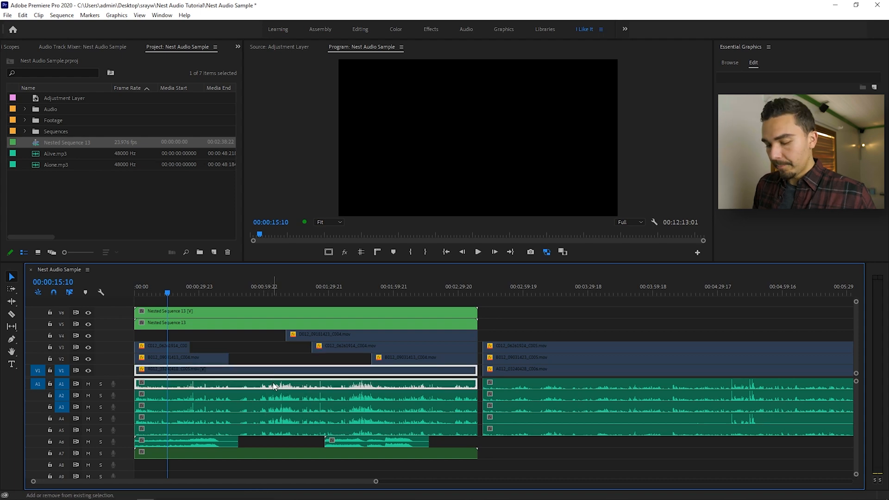
pyautogui.click(229, 316)
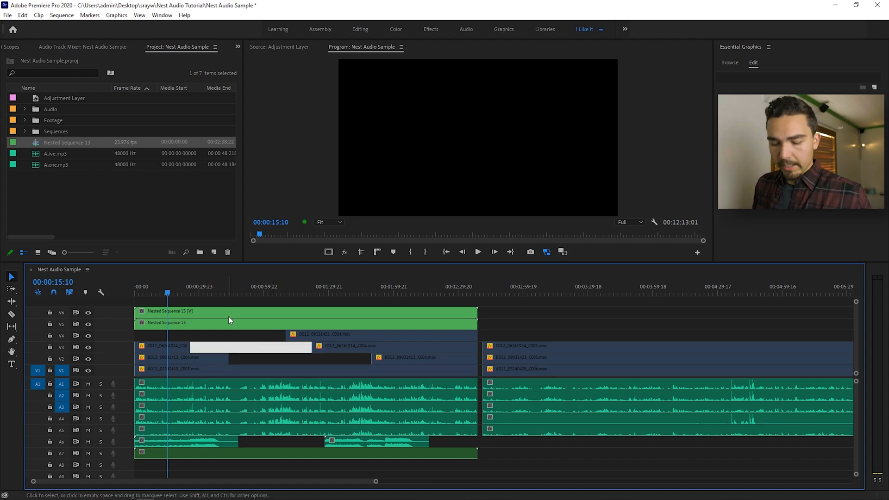
pyautogui.moveTo(227, 317)
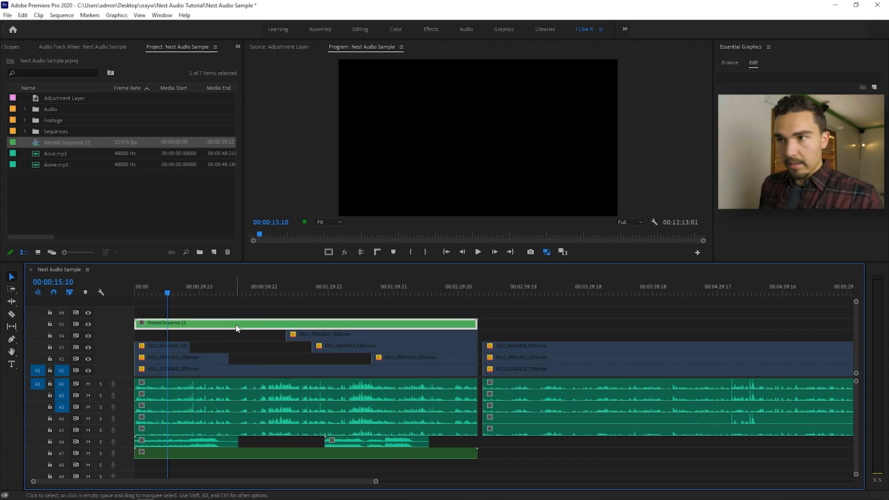
pyautogui.moveTo(237, 328)
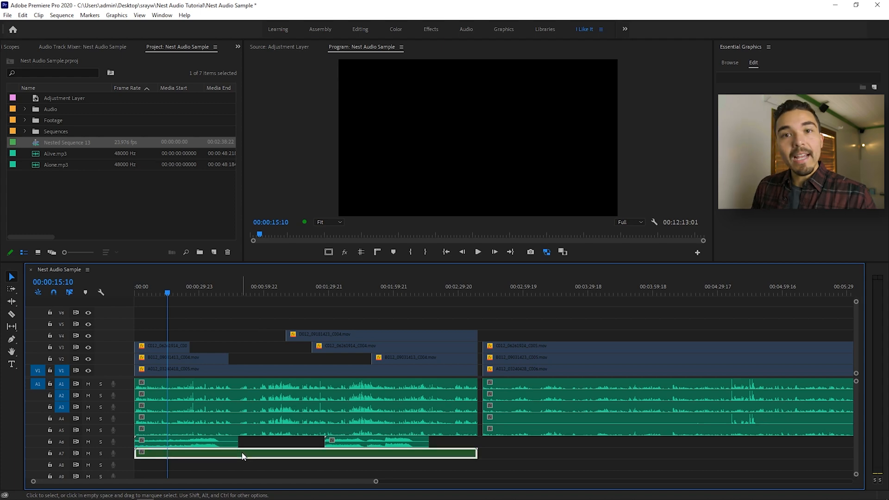
pyautogui.moveTo(243, 454)
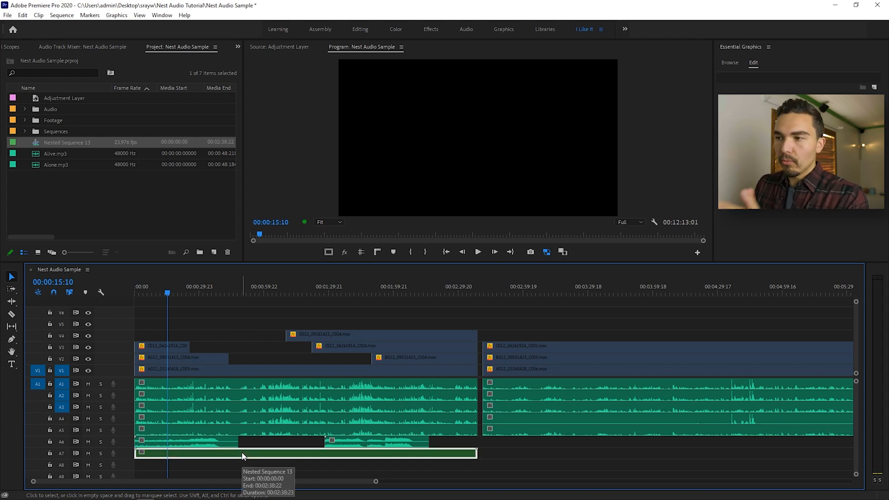
pyautogui.moveTo(259, 427)
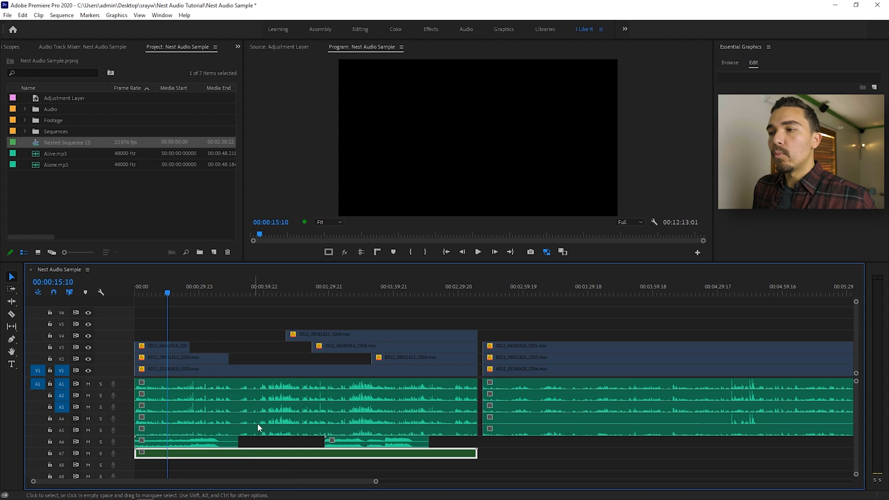
# Delete the scene's A1–A6 audio clips and move the nested audio from A7 to A1
pyautogui.click(255, 428)
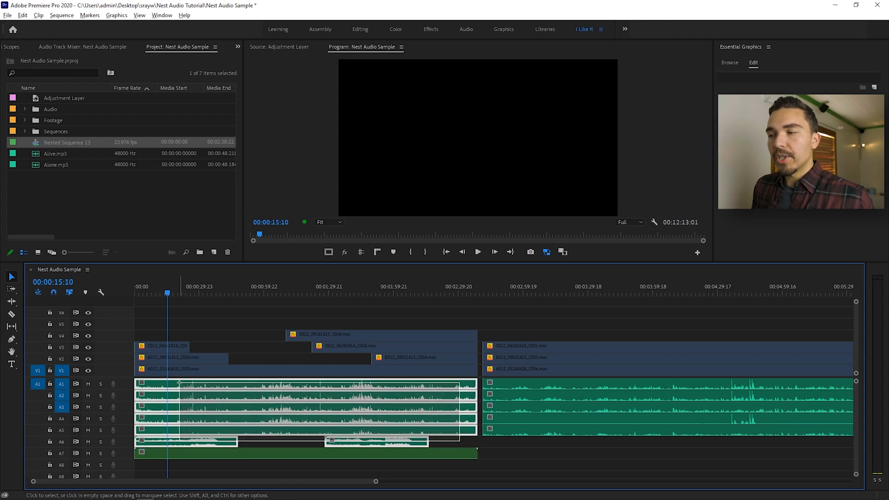
pyautogui.moveTo(181, 385)
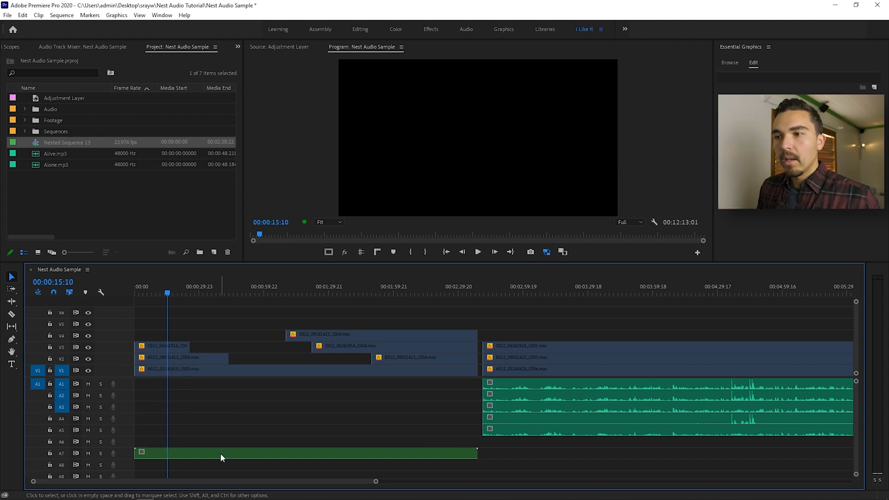
pyautogui.click(267, 453)
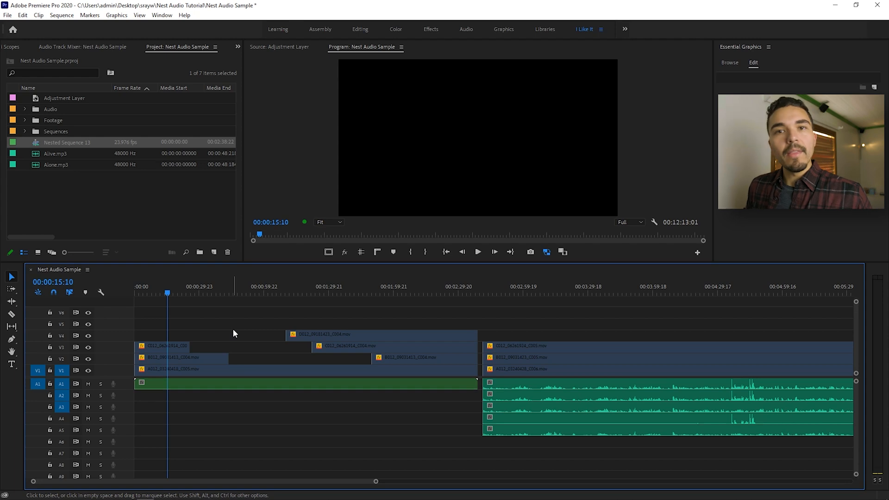
pyautogui.moveTo(239, 329)
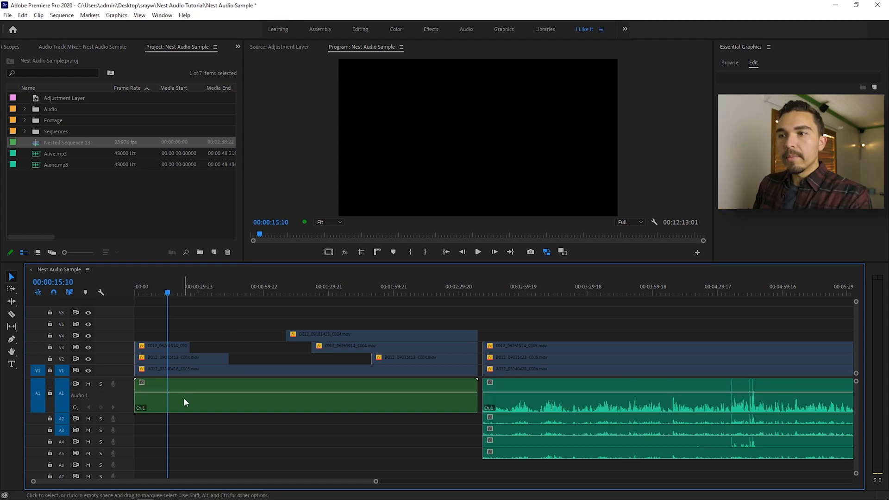
pyautogui.scroll(-3)
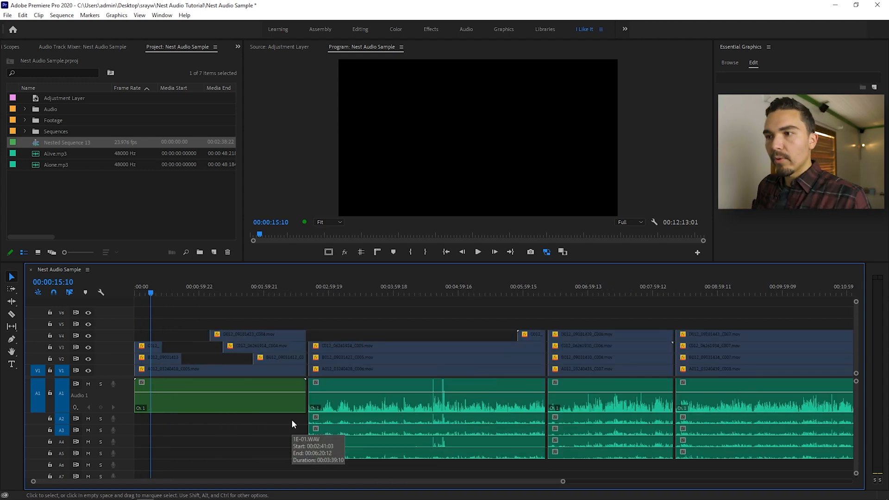
pyautogui.moveTo(247, 422)
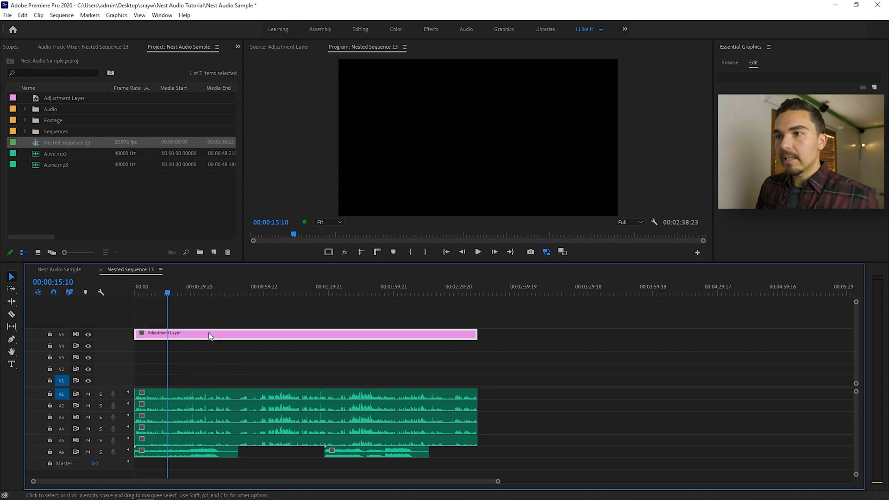
# Return from Nested Sequence 13 to the Nest Audio Sample sequence timeline
pyautogui.click(59, 269)
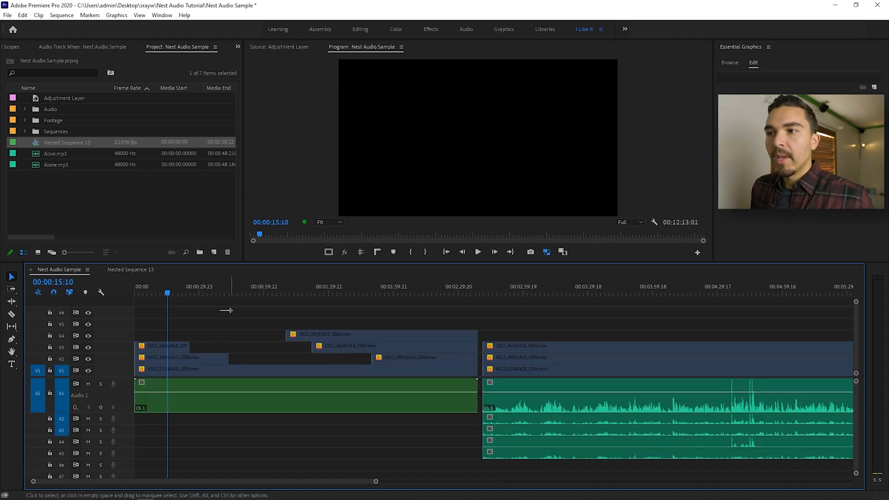